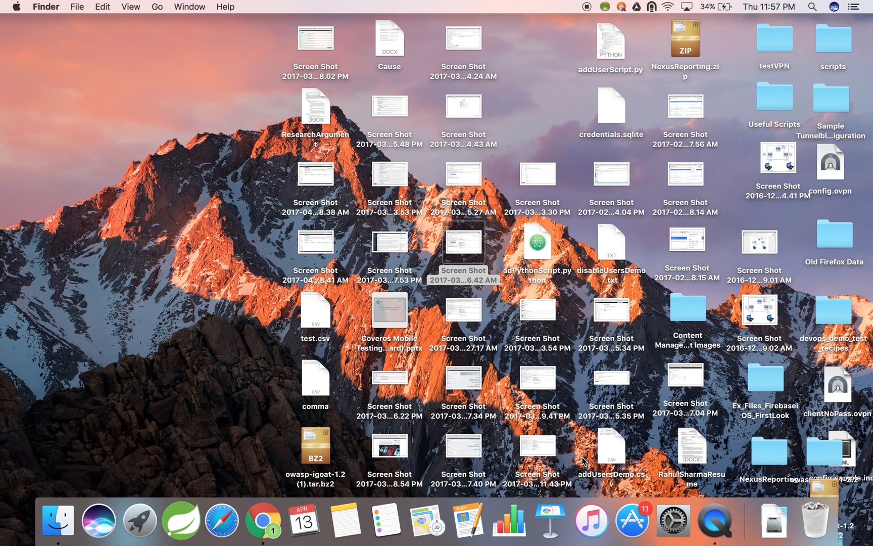
# Search the Mac App Store for 'xcode' from the Dock
pyautogui.click(632, 520)
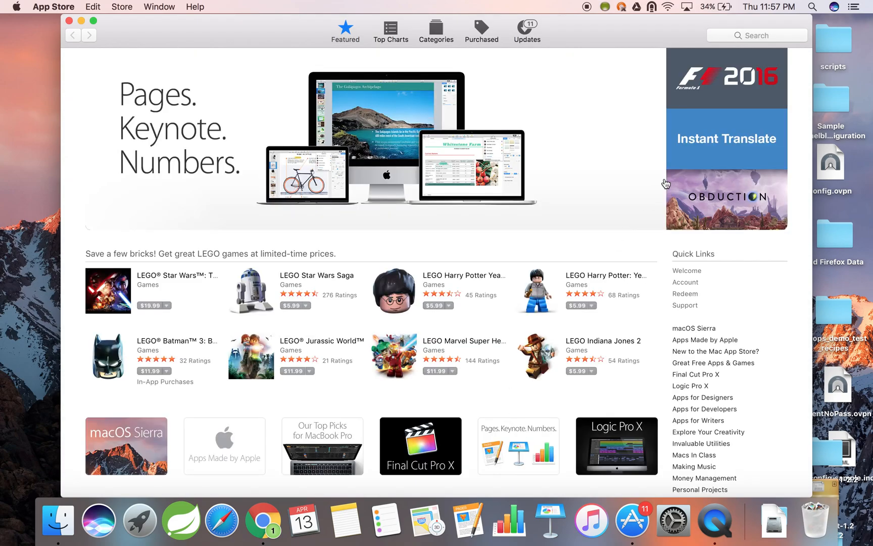
pyautogui.click(757, 35)
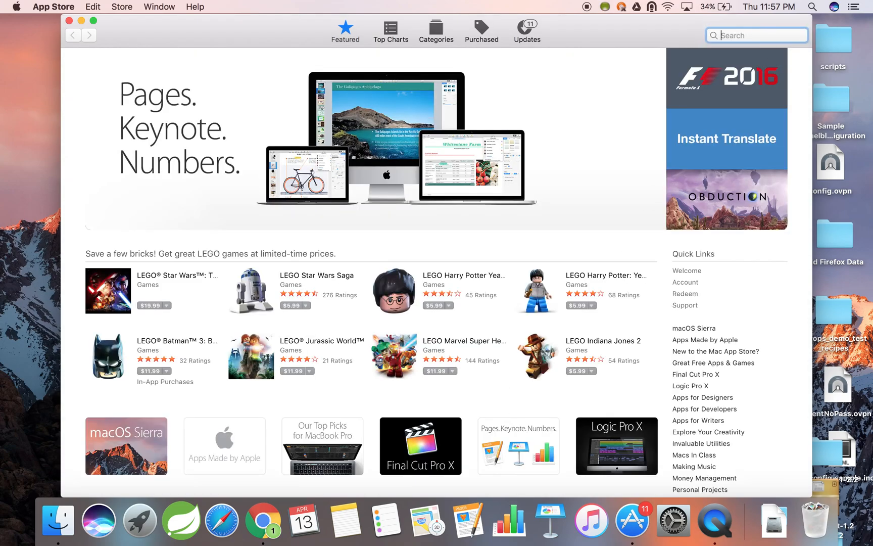
pyautogui.write('xcode')
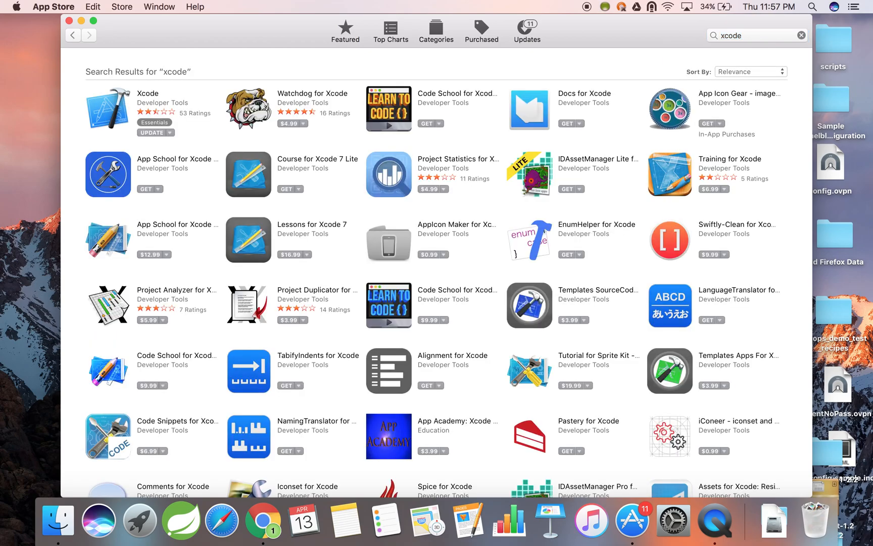
pyautogui.moveTo(214, 78)
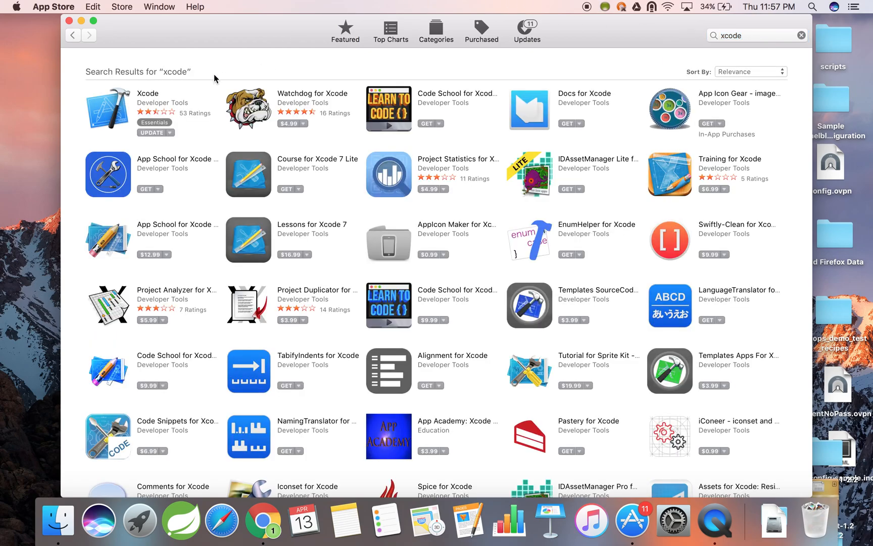
# View the Xcode product page offering the 8.3.1 update
pyautogui.click(107, 107)
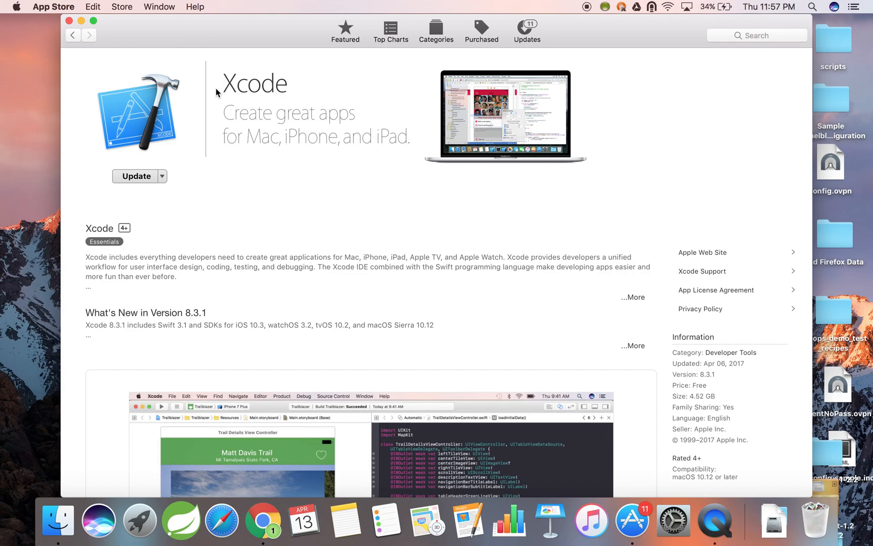
pyautogui.moveTo(302, 132)
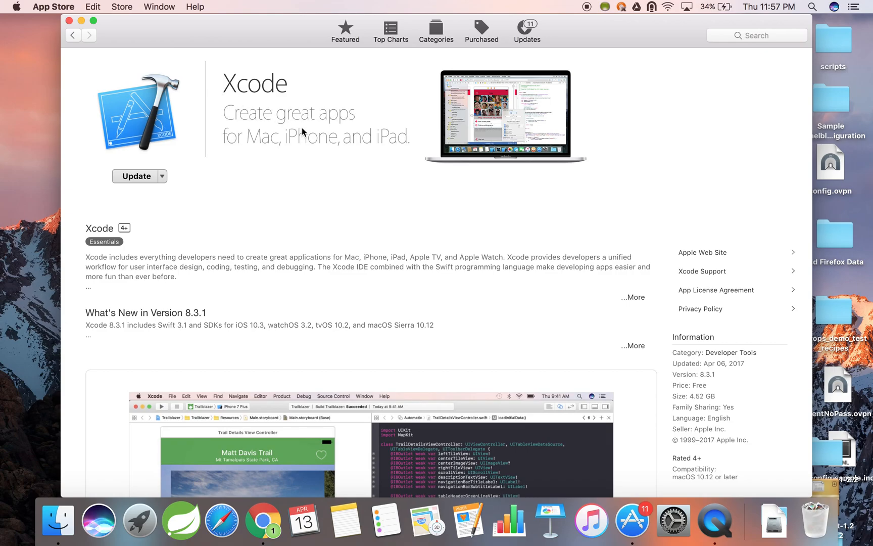
pyautogui.moveTo(687, 436)
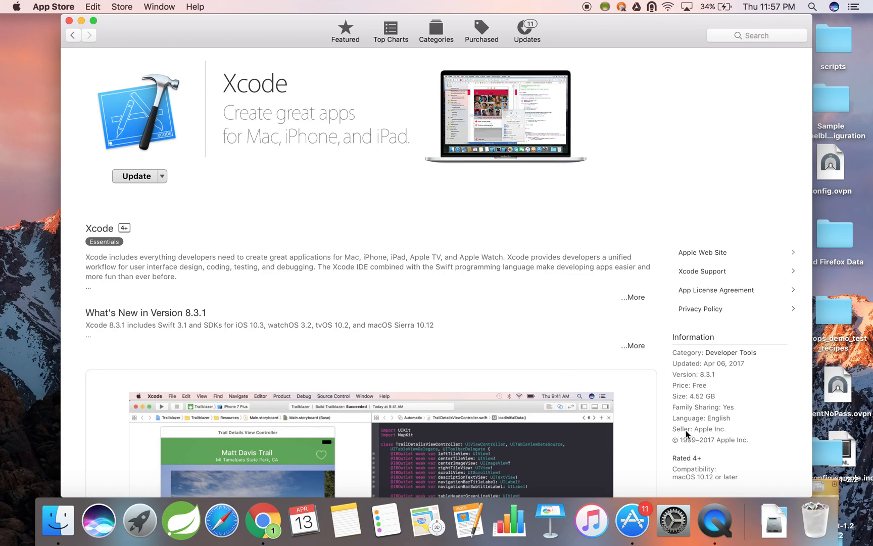
pyautogui.moveTo(431, 338)
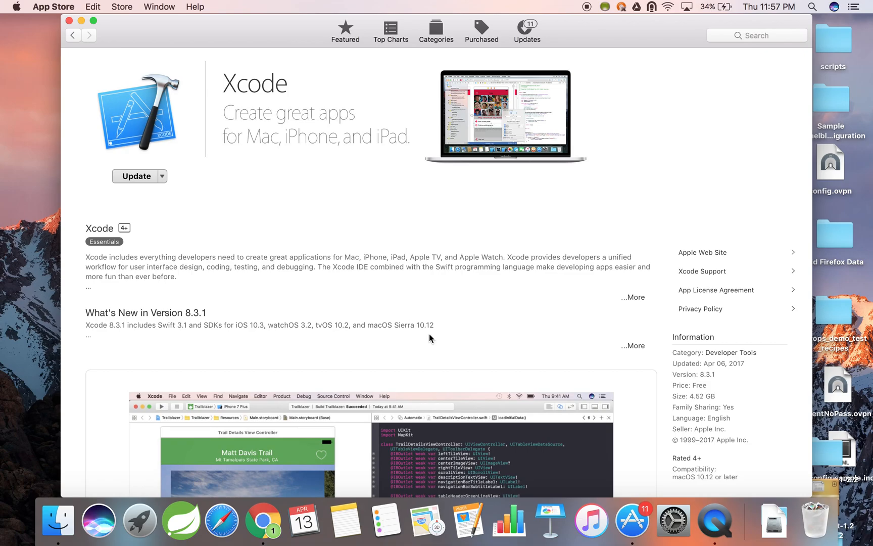
pyautogui.moveTo(259, 278)
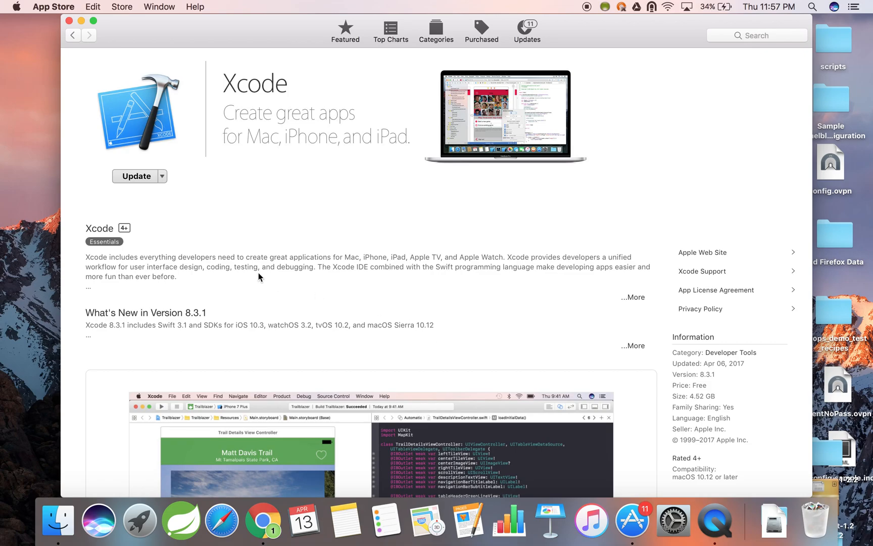
pyautogui.moveTo(168, 189)
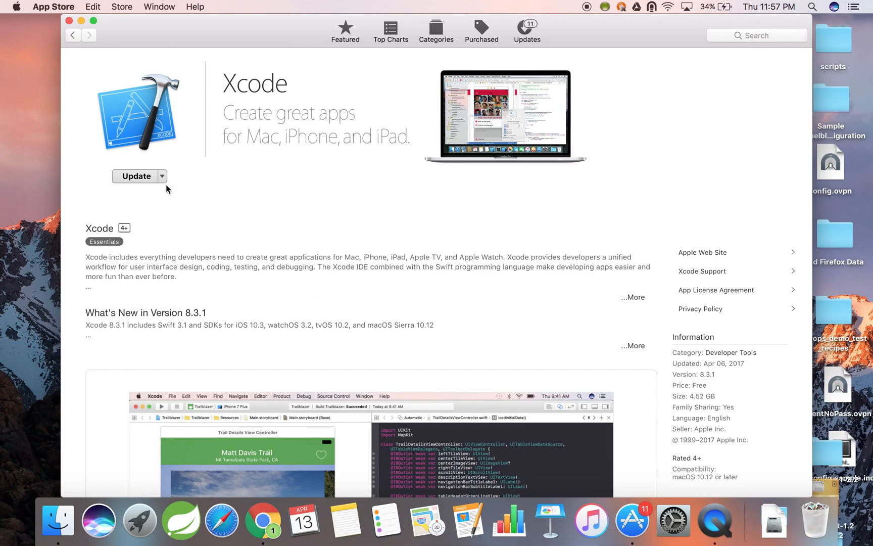
pyautogui.moveTo(146, 188)
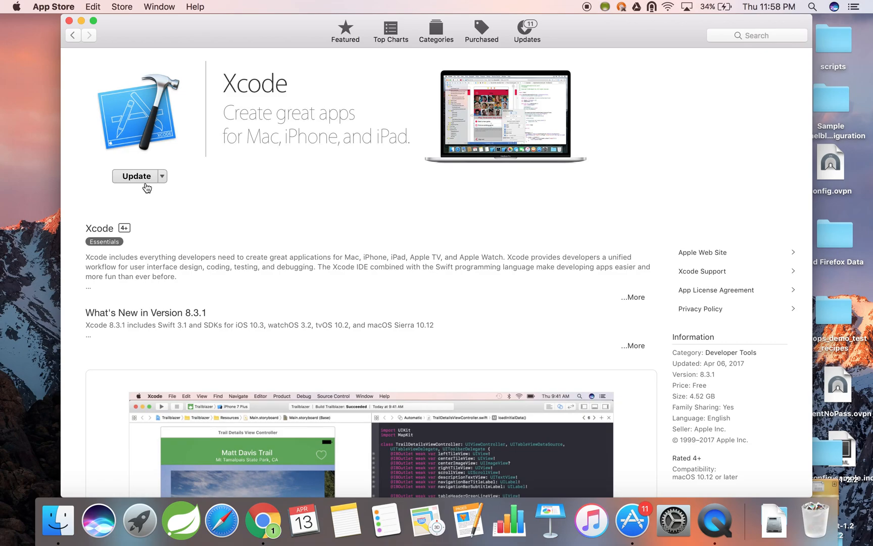
pyautogui.moveTo(142, 208)
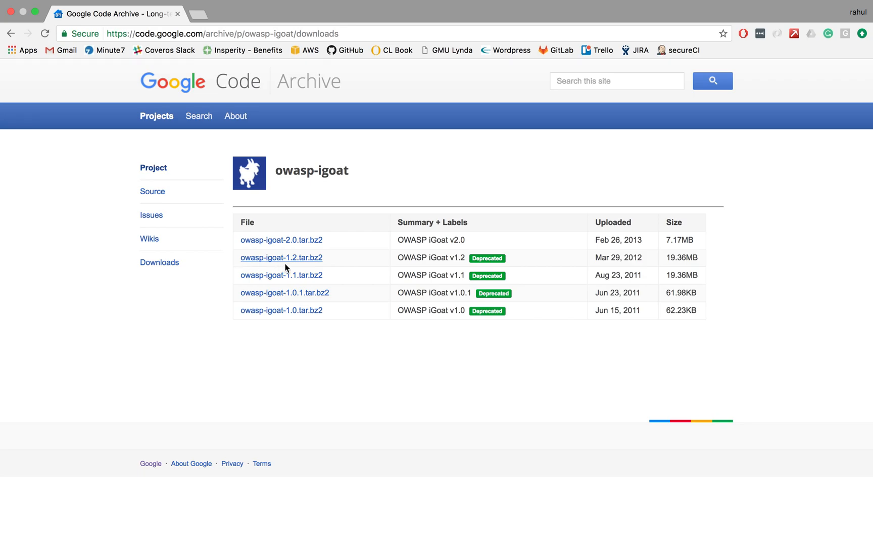
# Download the owasp-igoat-1.2.tar.bz2 archive from the Google Code Archive page
pyautogui.click(282, 257)
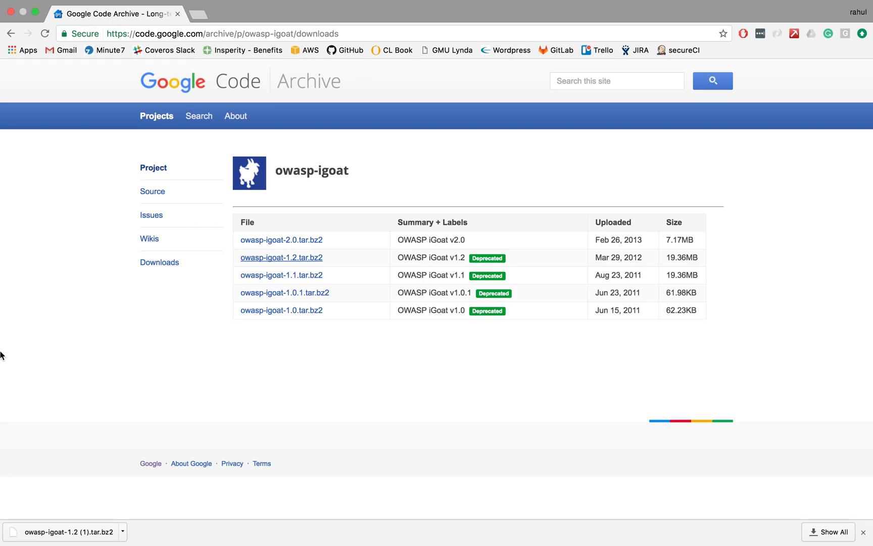
pyautogui.moveTo(4, 521)
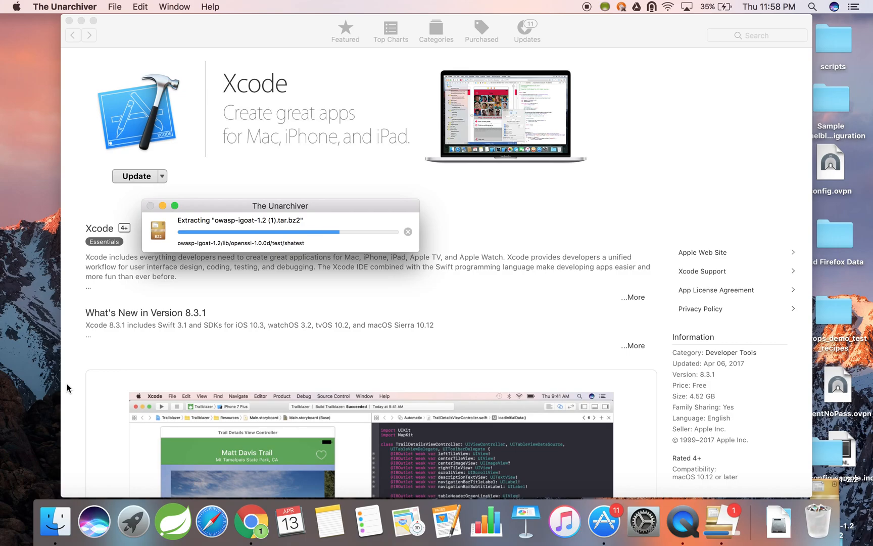
# Browse Downloads to the iGoat folder inside owasp-igoat-1-1.2, revealing iGoat.xcodeproj
pyautogui.click(54, 522)
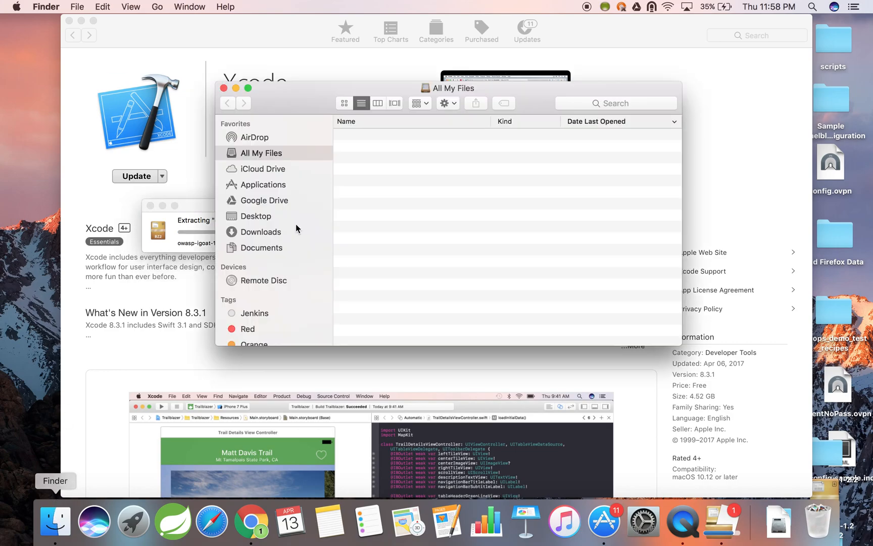
pyautogui.click(261, 231)
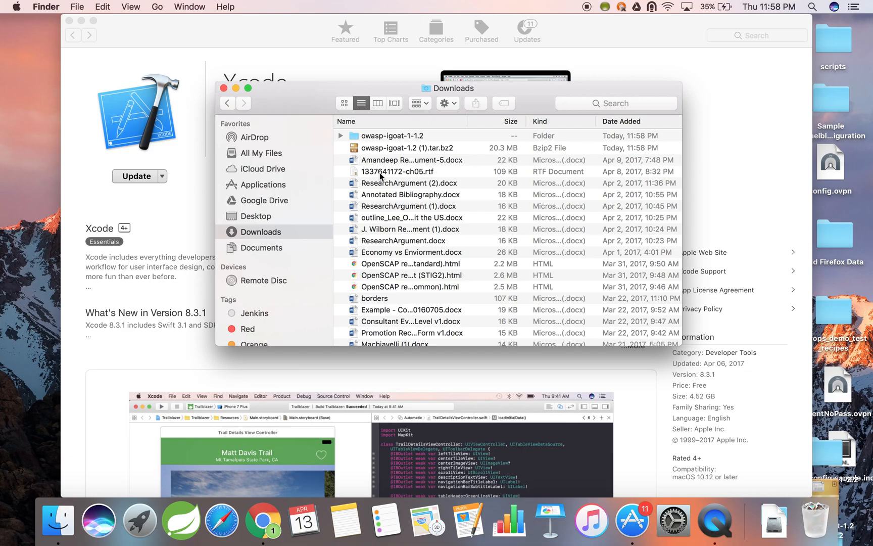
pyautogui.doubleClick(392, 135)
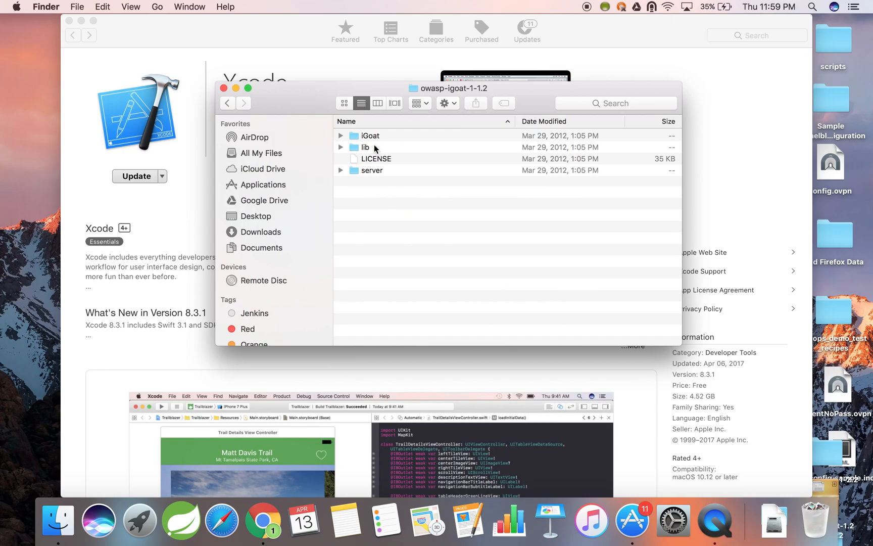
pyautogui.doubleClick(370, 135)
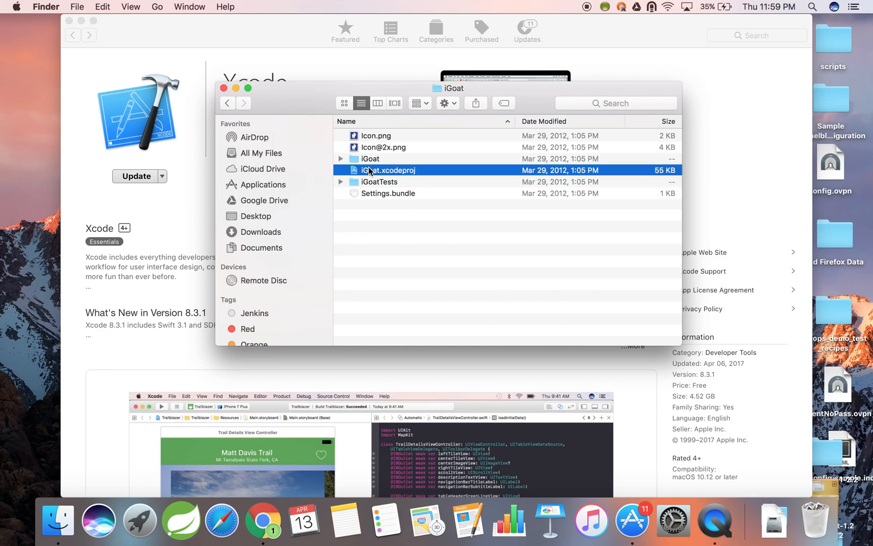
pyautogui.moveTo(372, 177)
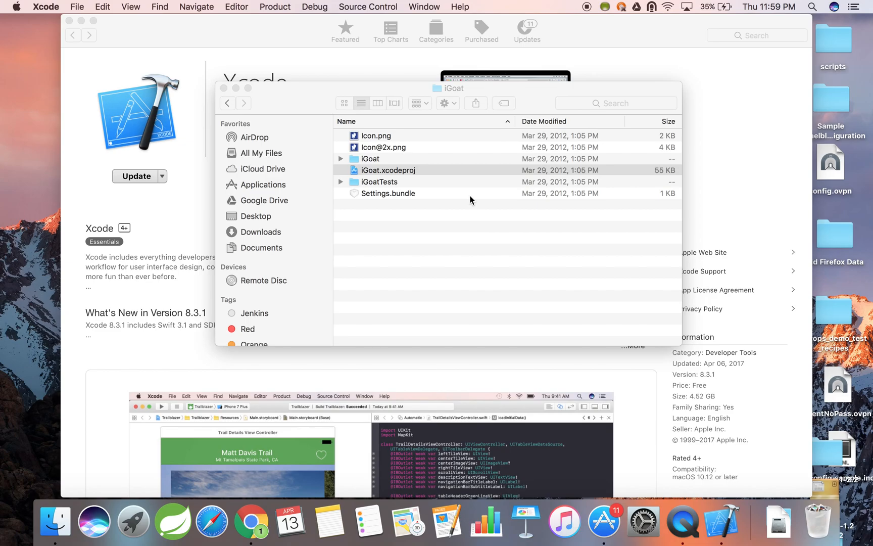
# Load iGoat.xcodeproj with iPhone 5s as run destination and show its build-time issues
pyautogui.doubleClick(387, 170)
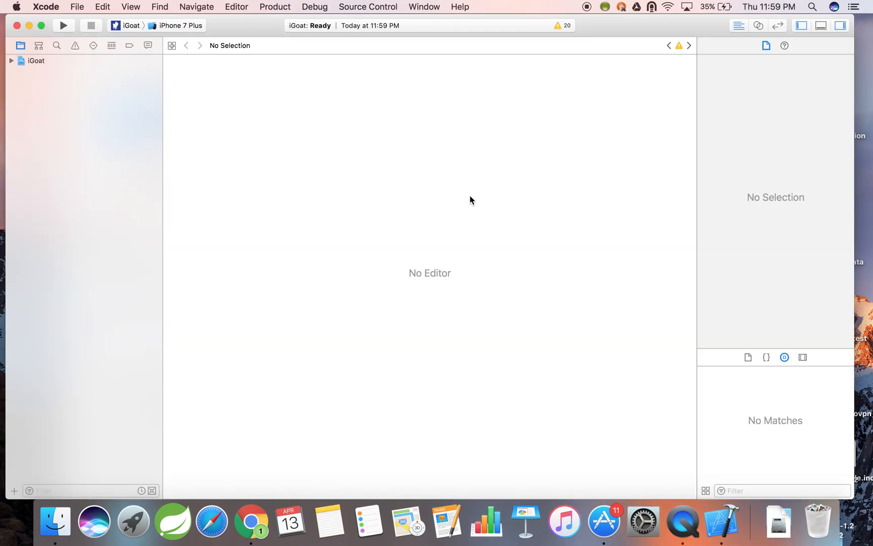
pyautogui.click(181, 26)
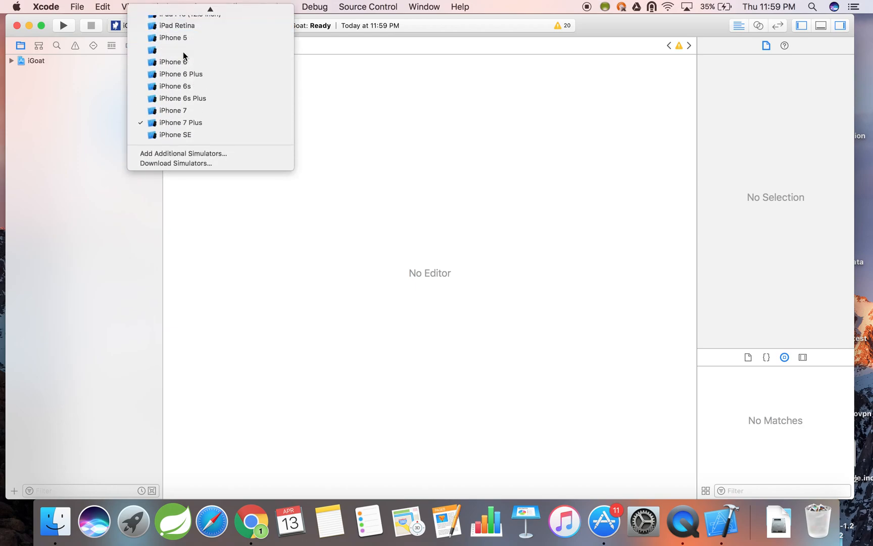
pyautogui.click(177, 50)
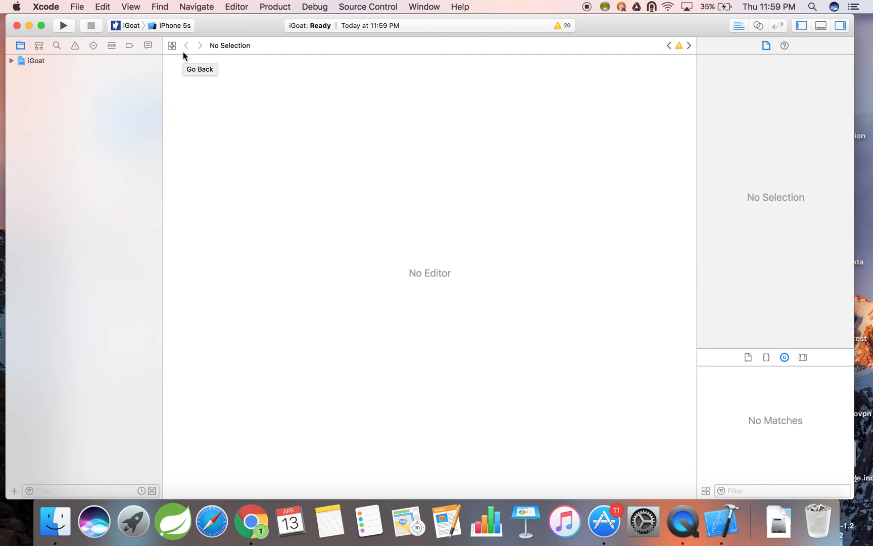
pyautogui.click(75, 45)
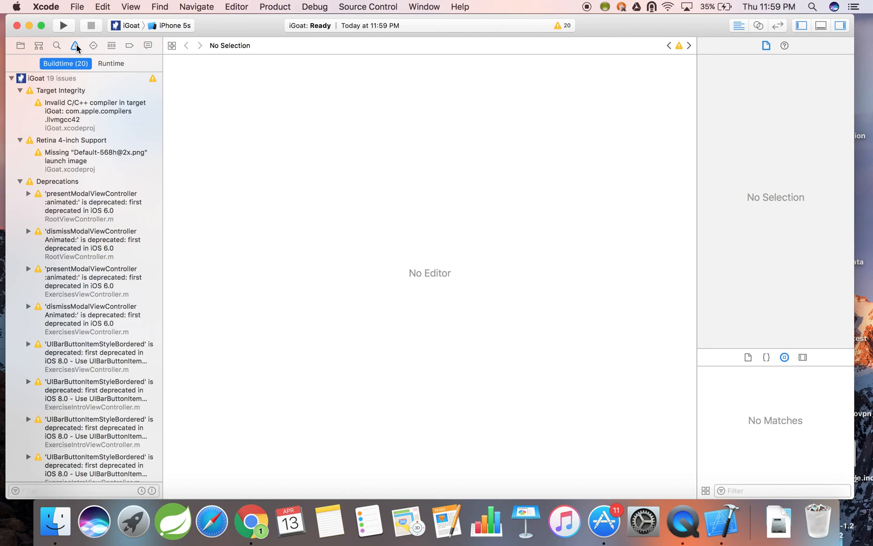
# Apply Xcode's recommended project settings to iGoat, reducing the issues to 18
pyautogui.scroll(-3)
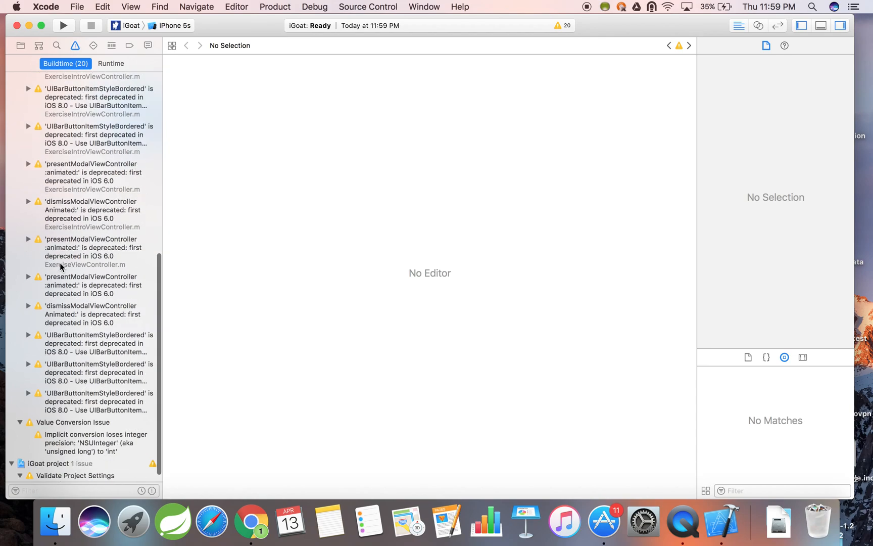
pyautogui.scroll(-3)
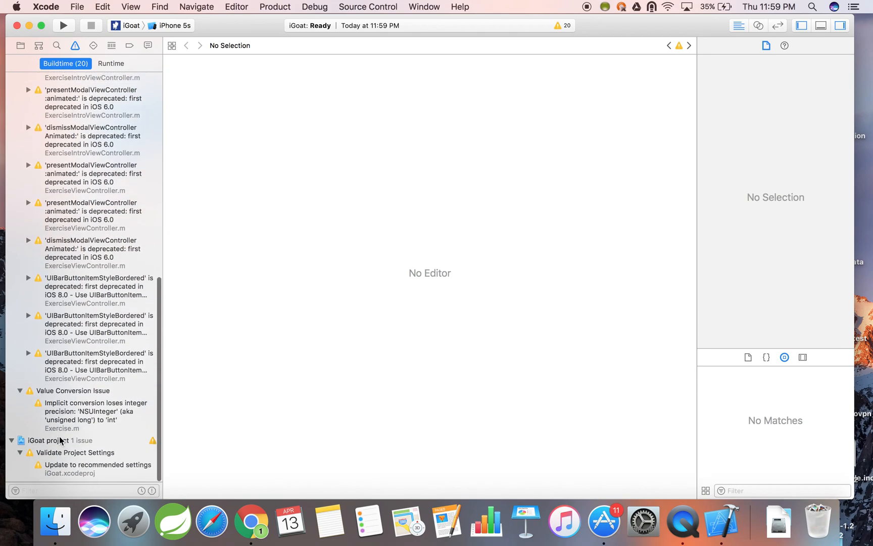
pyautogui.click(97, 468)
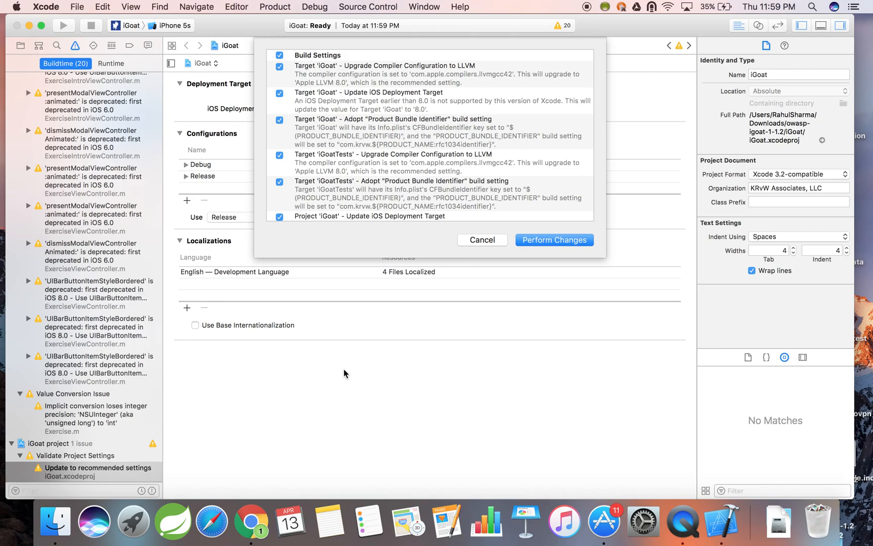
pyautogui.click(554, 239)
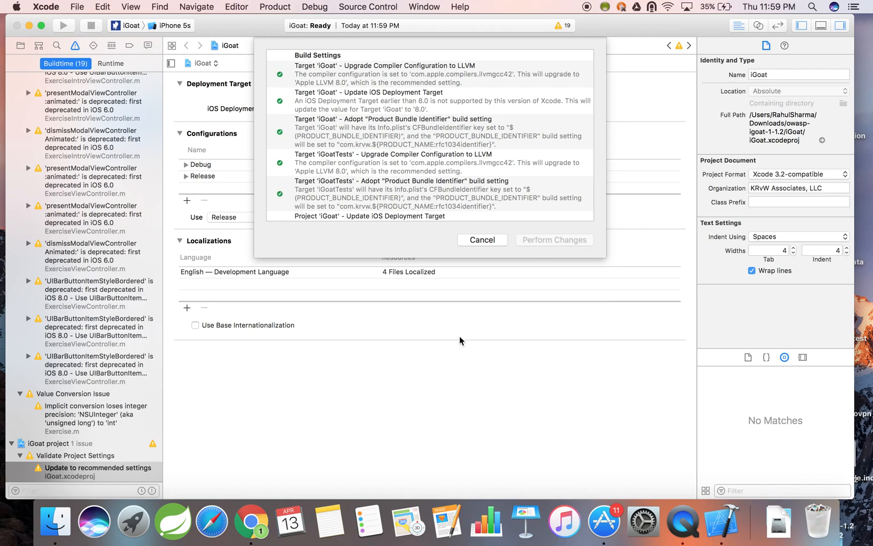
pyautogui.click(481, 239)
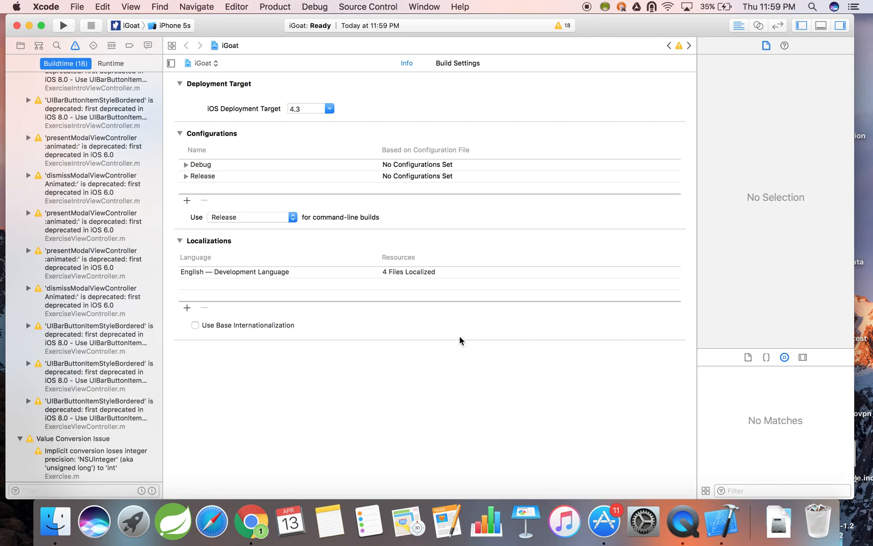
pyautogui.moveTo(211, 102)
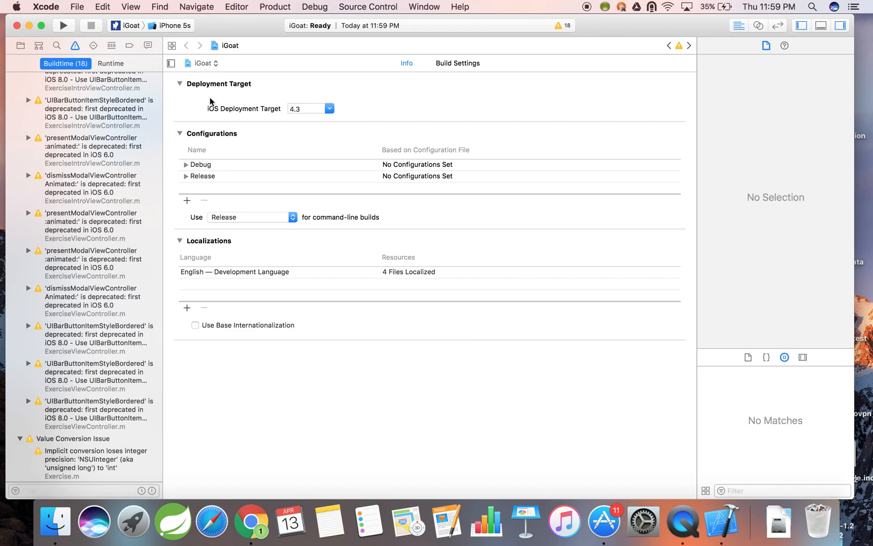
# Build and launch iGoat in the iPhone 5s simulator
pyautogui.click(63, 25)
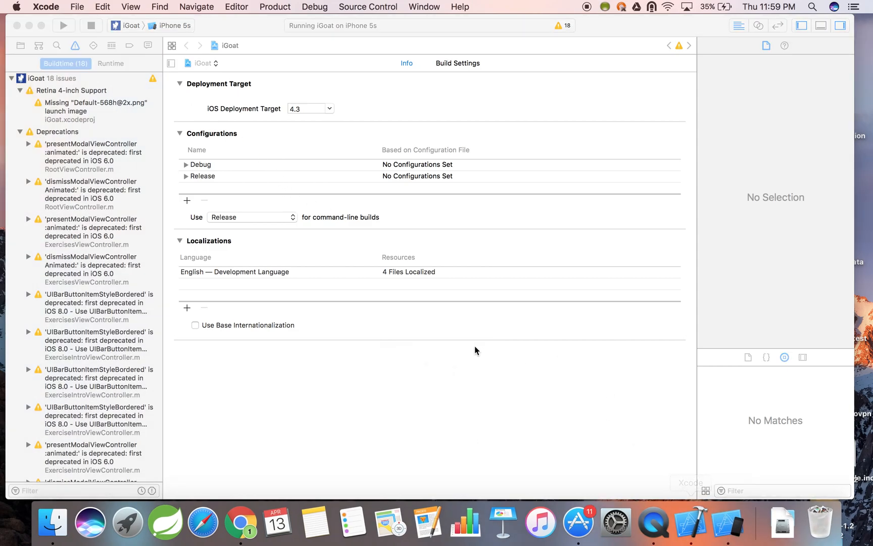
pyautogui.click(64, 25)
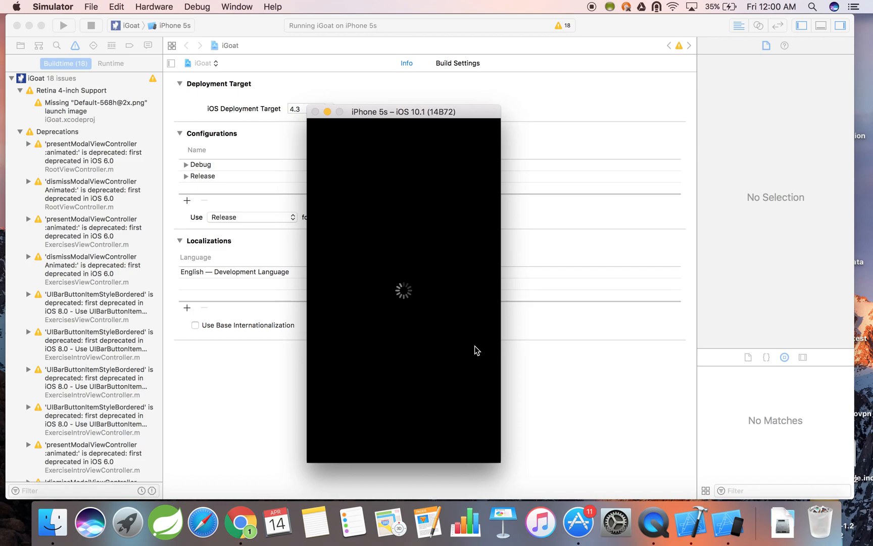